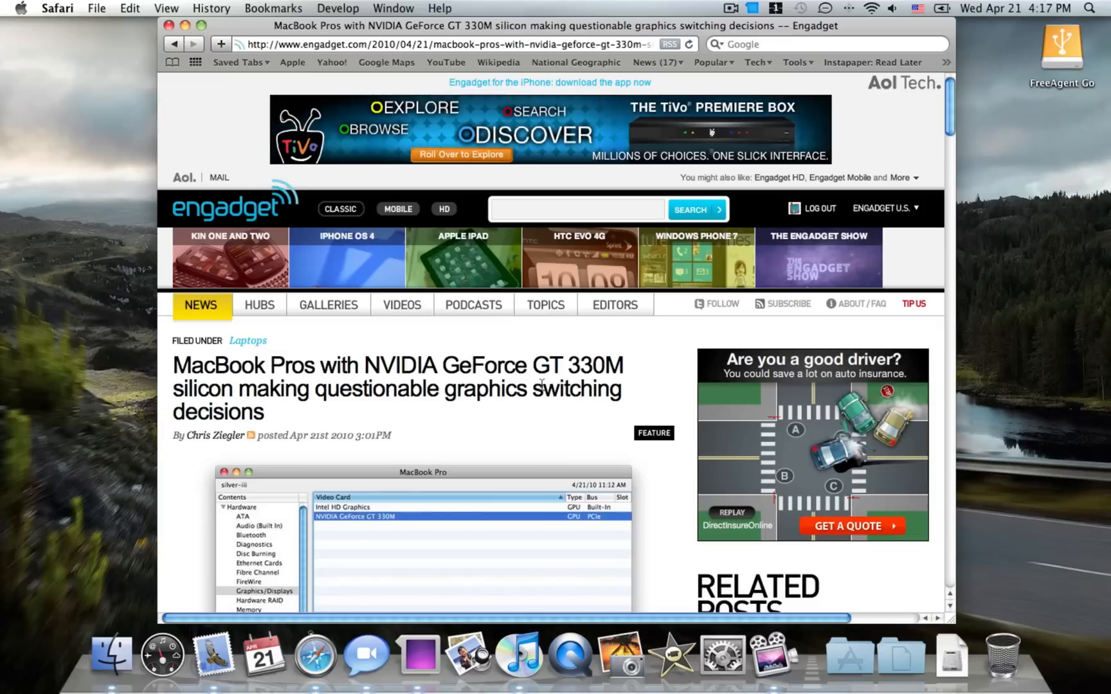
mouse_move(536, 366)
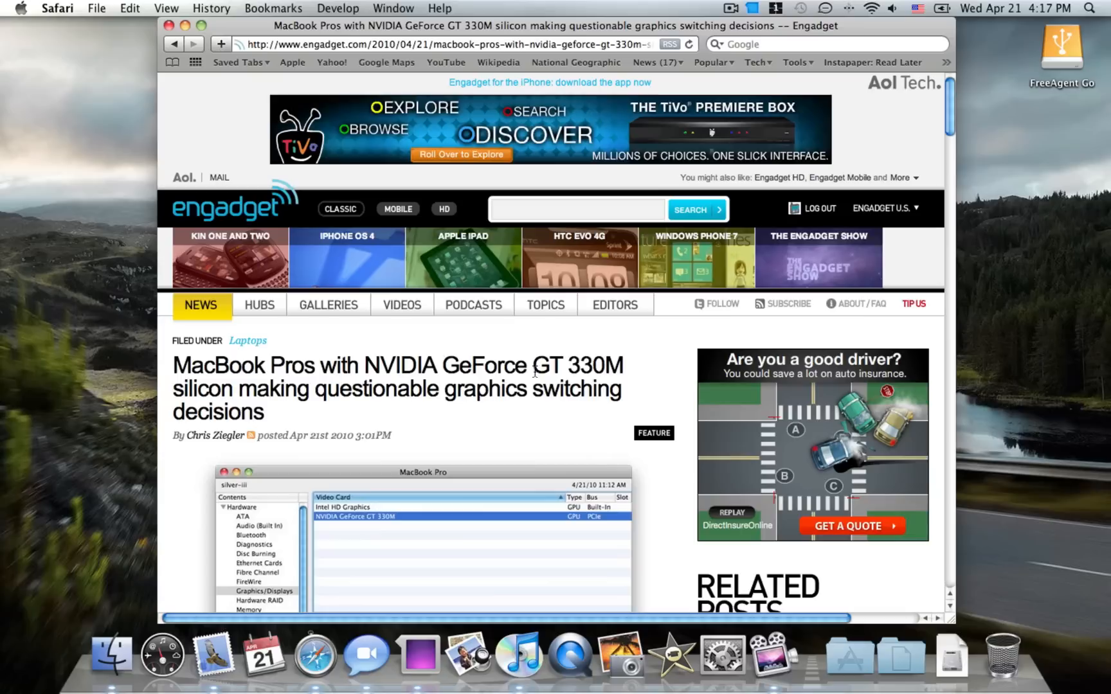
- Scroll the Engadget article down until the System Profiler GPU screenshot is fully visible
scroll(down, 3)
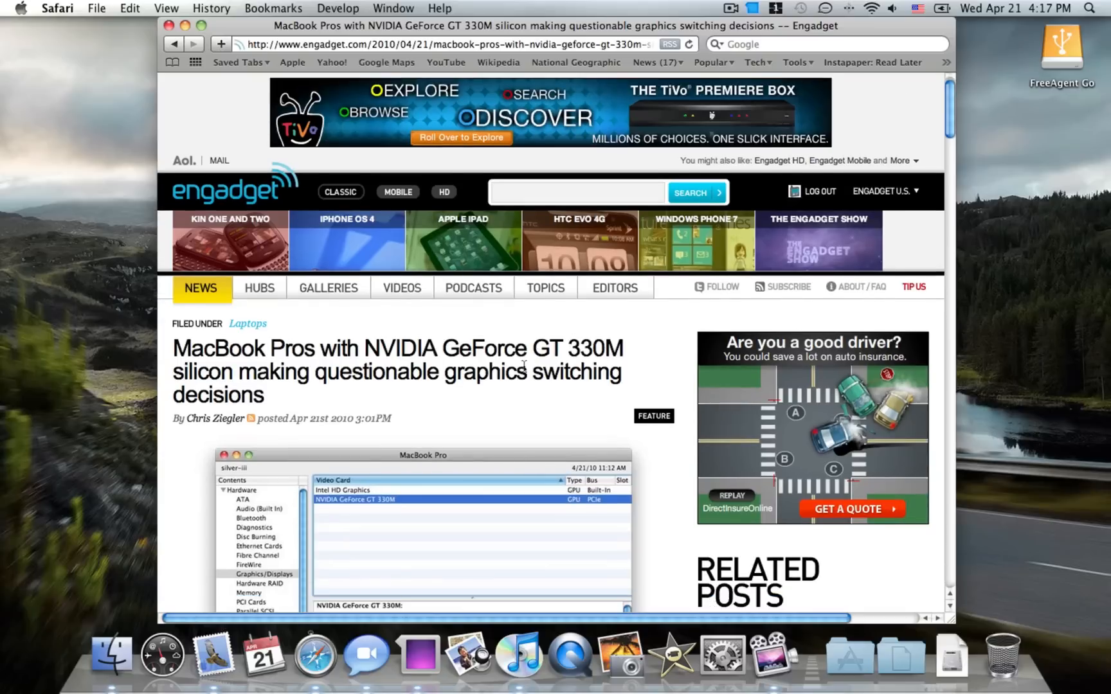
scroll(down, 3)
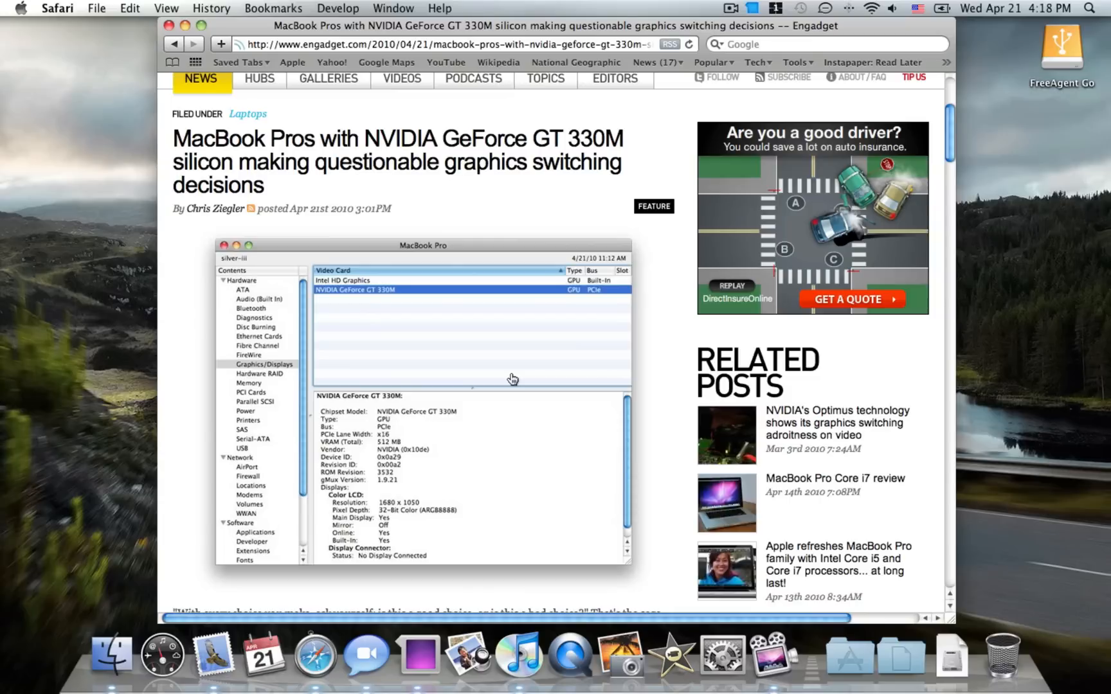
mouse_move(721, 658)
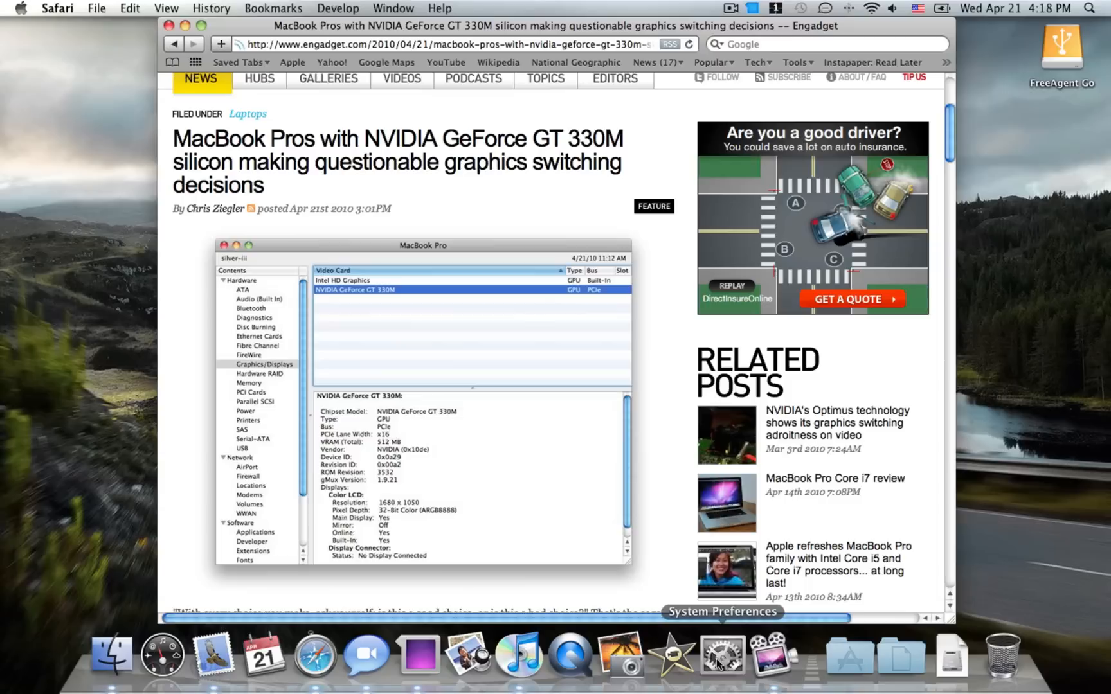
click(721, 659)
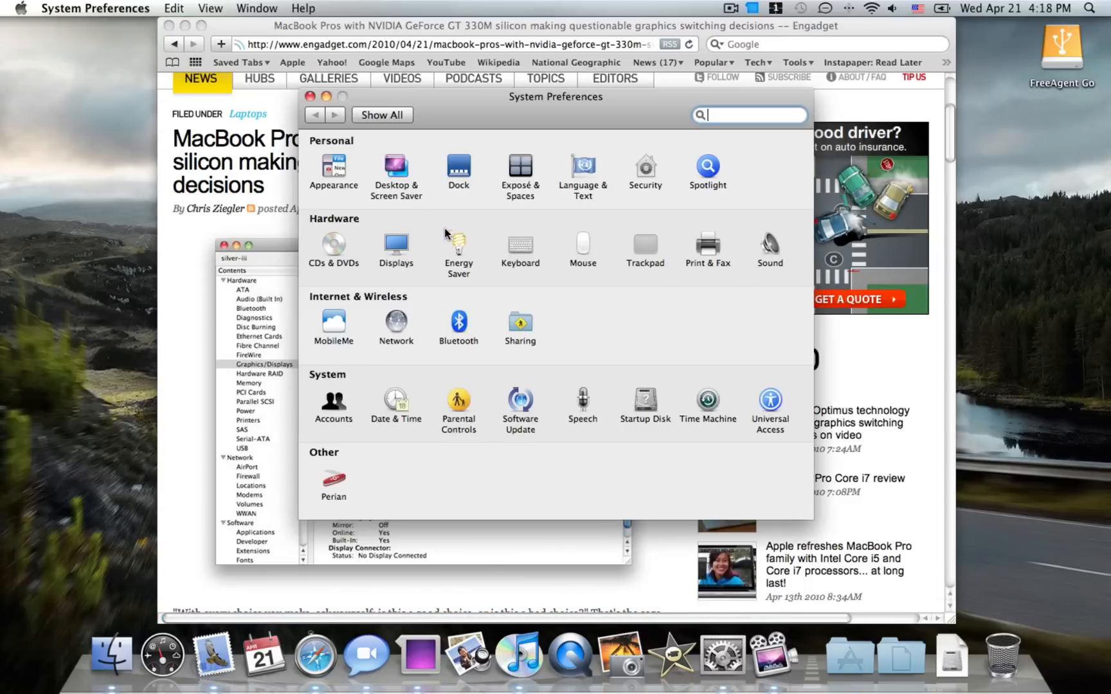
click(457, 245)
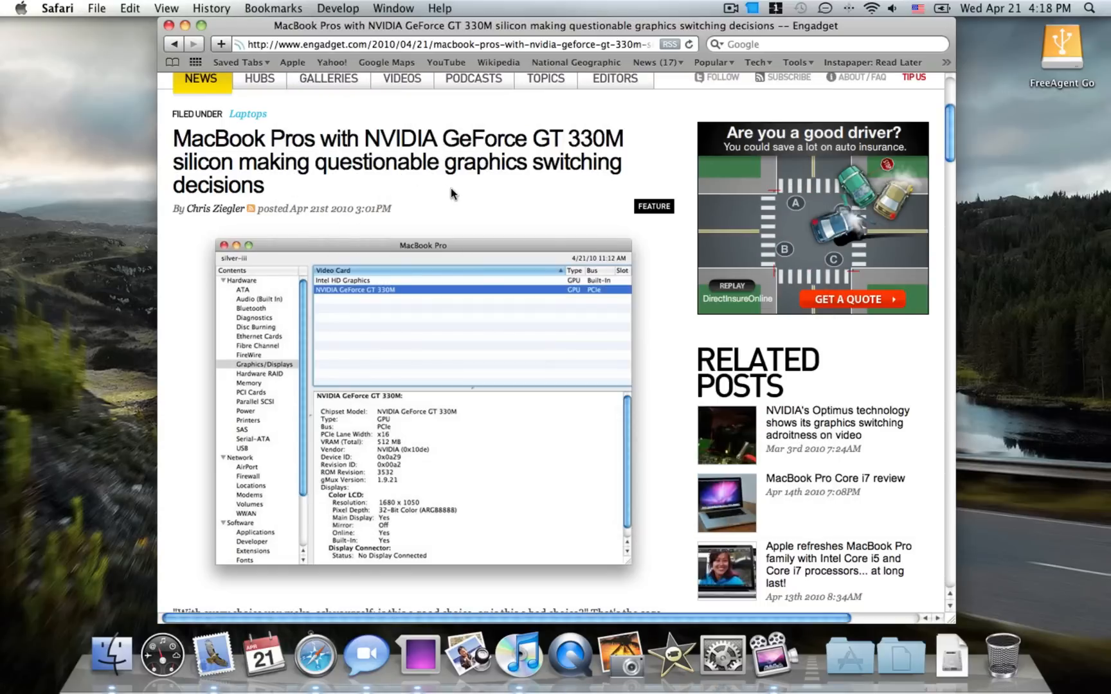
- Scroll past the screenshot to the opening paragraphs about discrete graphics switching
scroll(down, 3)
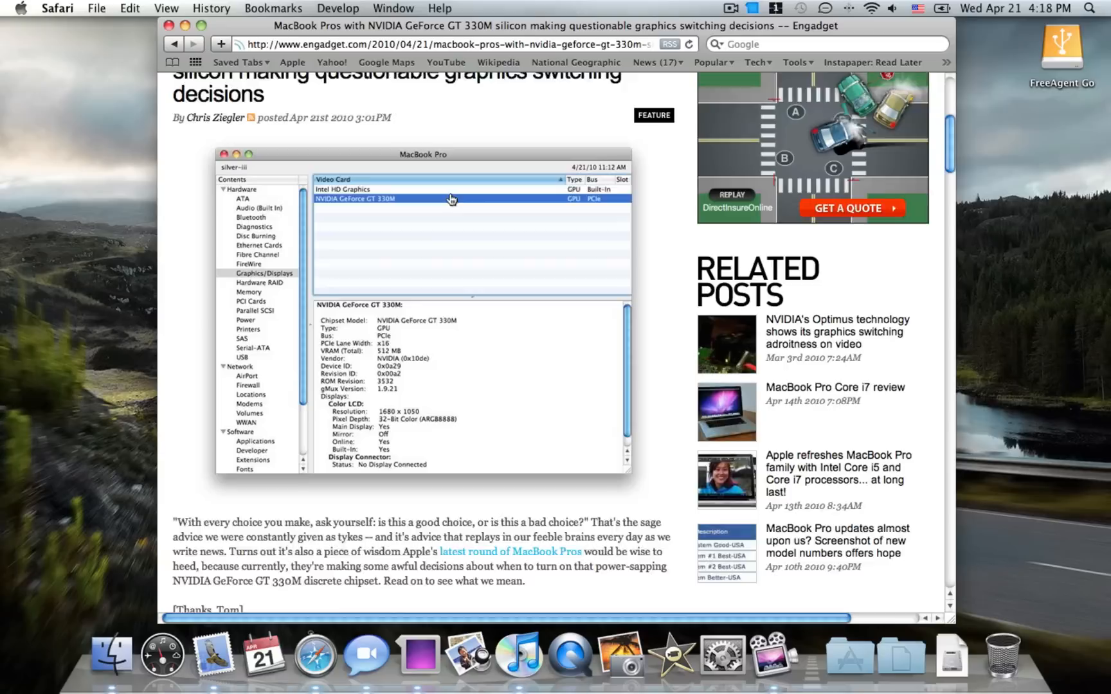
scroll(down, 3)
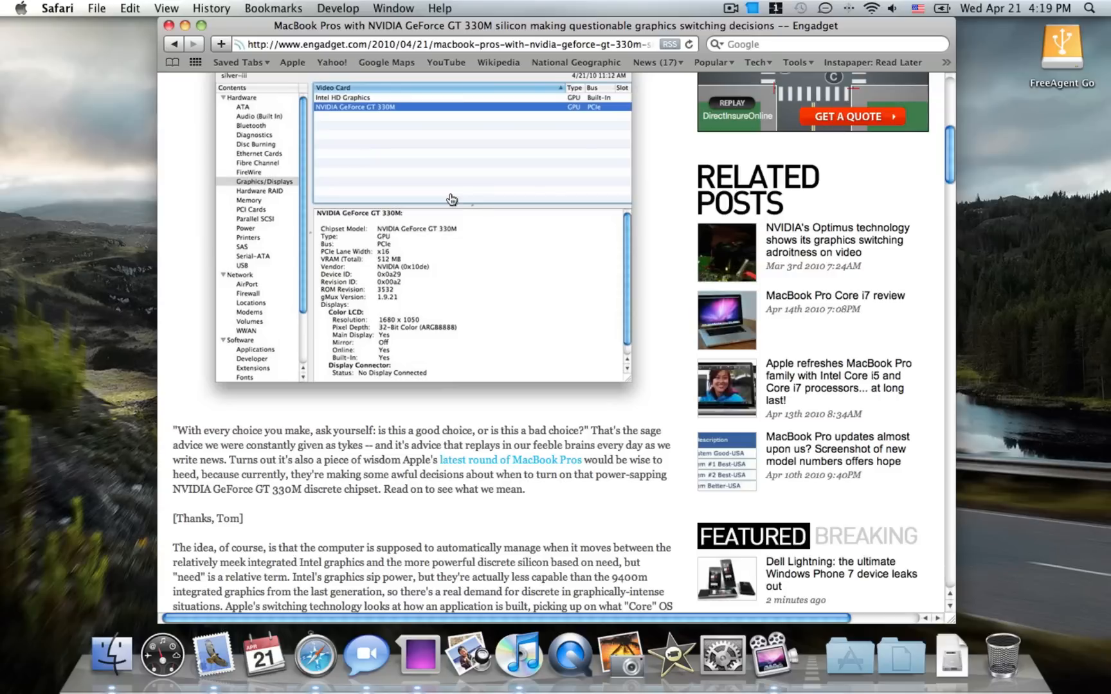
mouse_move(440, 198)
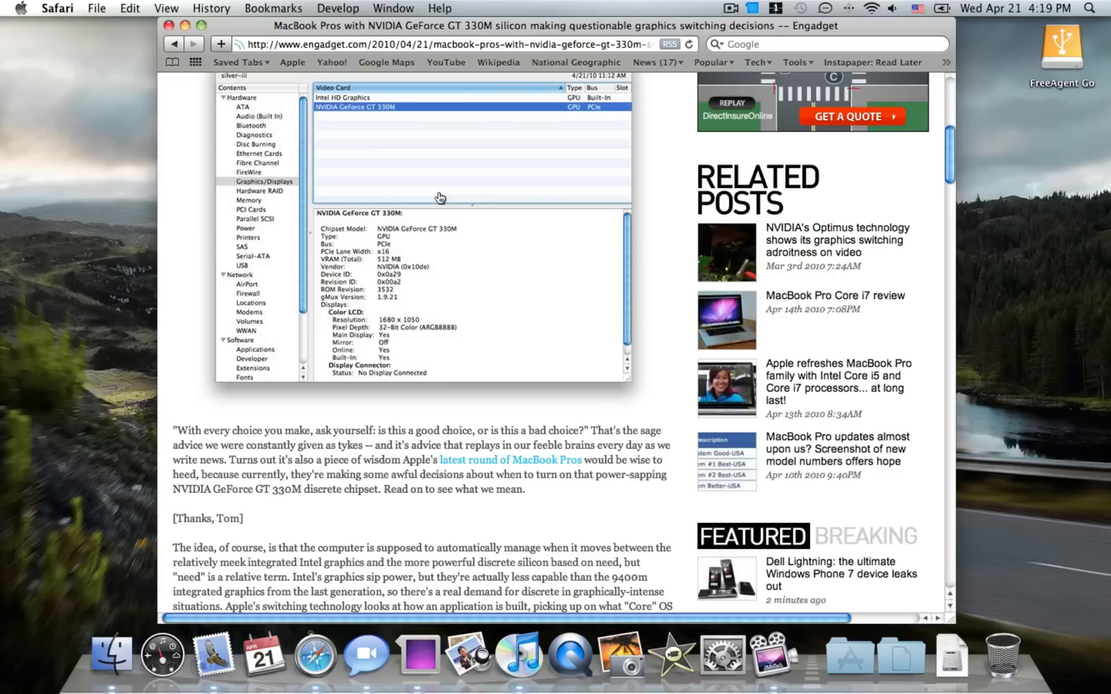
scroll(down, 3)
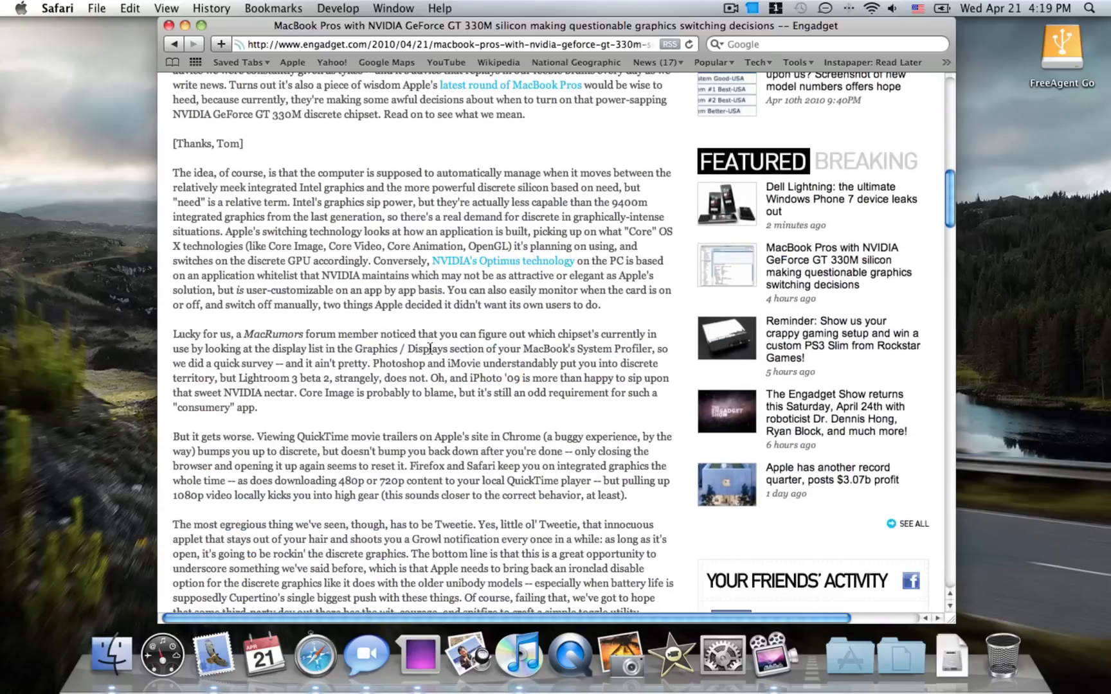
mouse_move(555, 388)
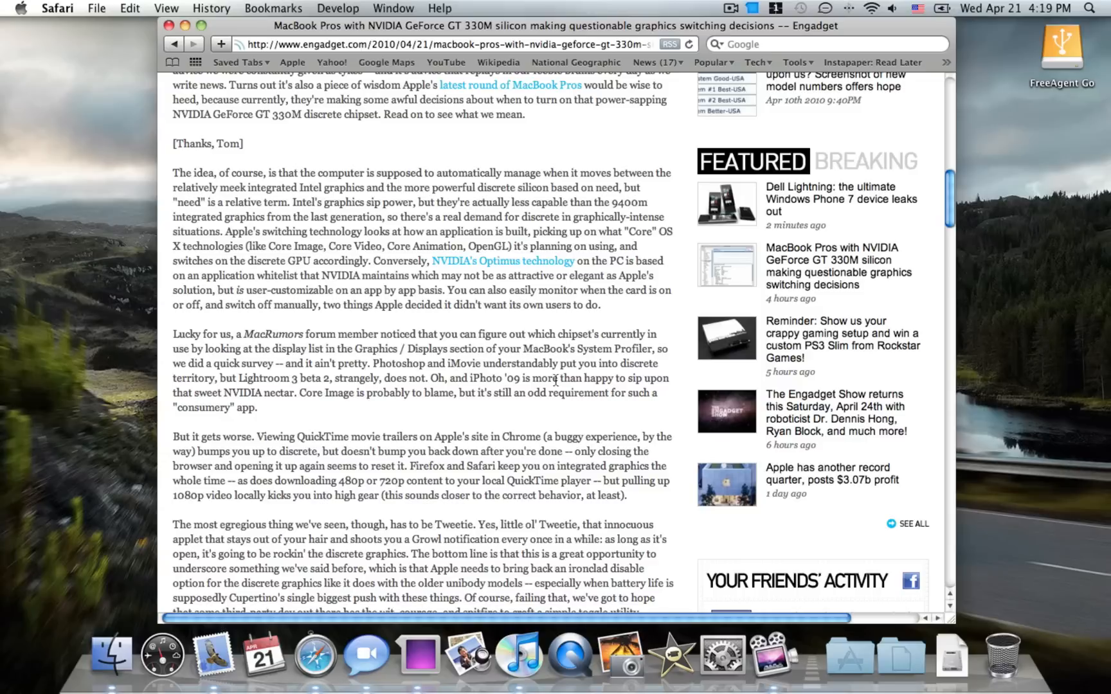
mouse_move(200, 402)
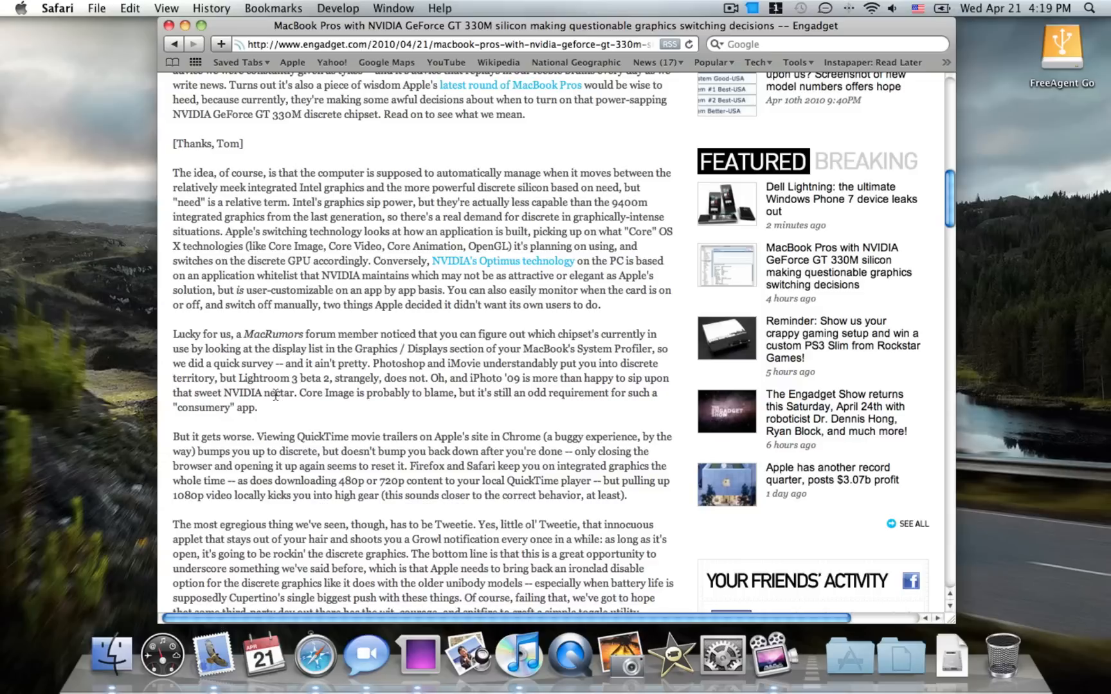
mouse_move(293, 398)
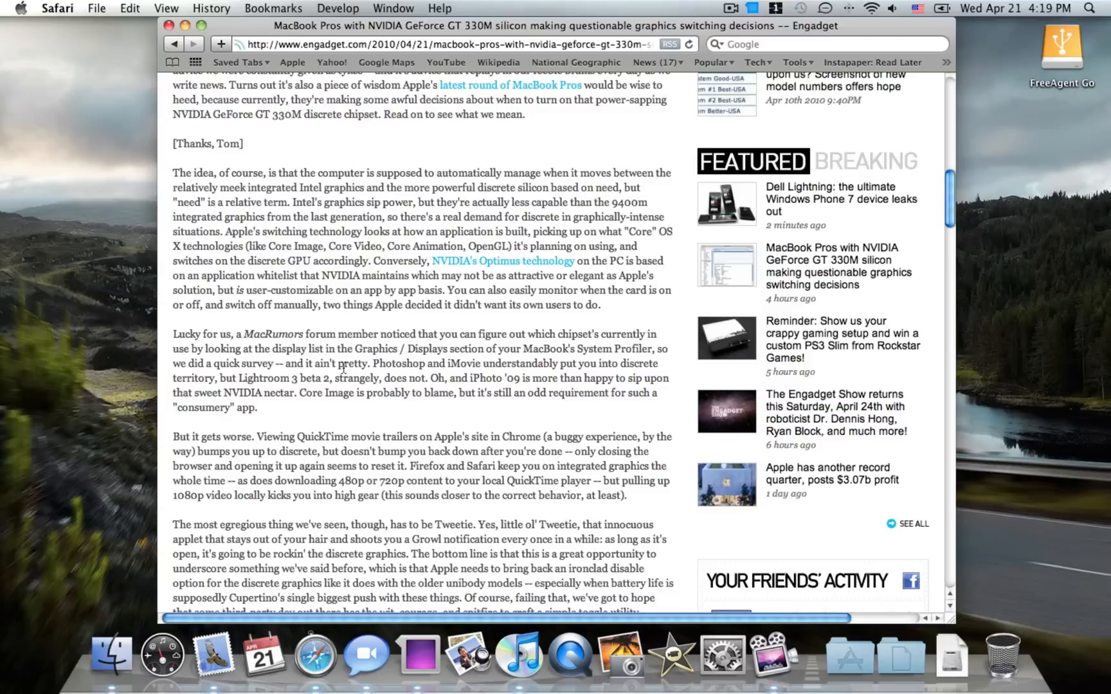
scroll(down, 3)
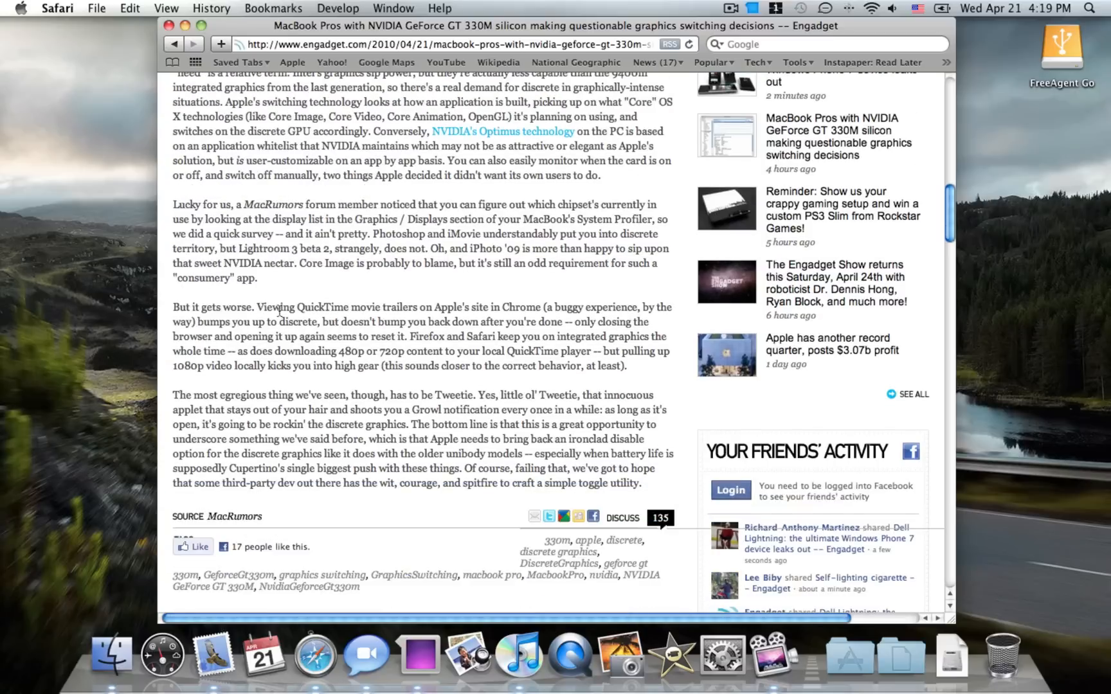
mouse_move(358, 308)
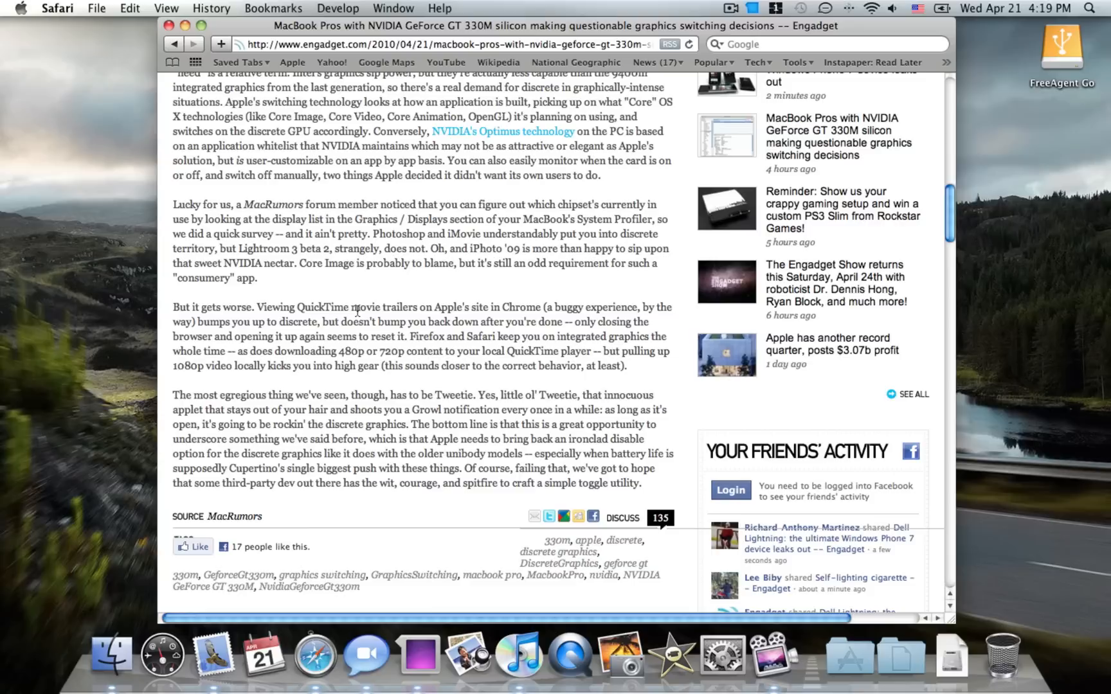
mouse_move(343, 326)
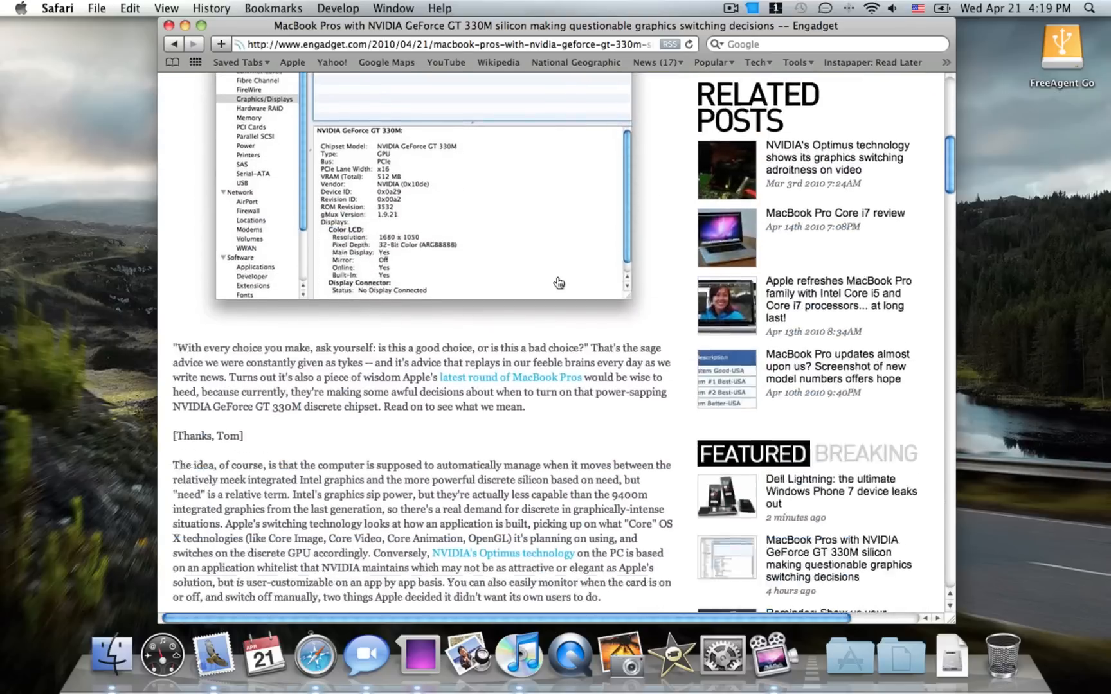
- Scroll down to the closing Tweetie paragraph, source link and tags
scroll(down, 3)
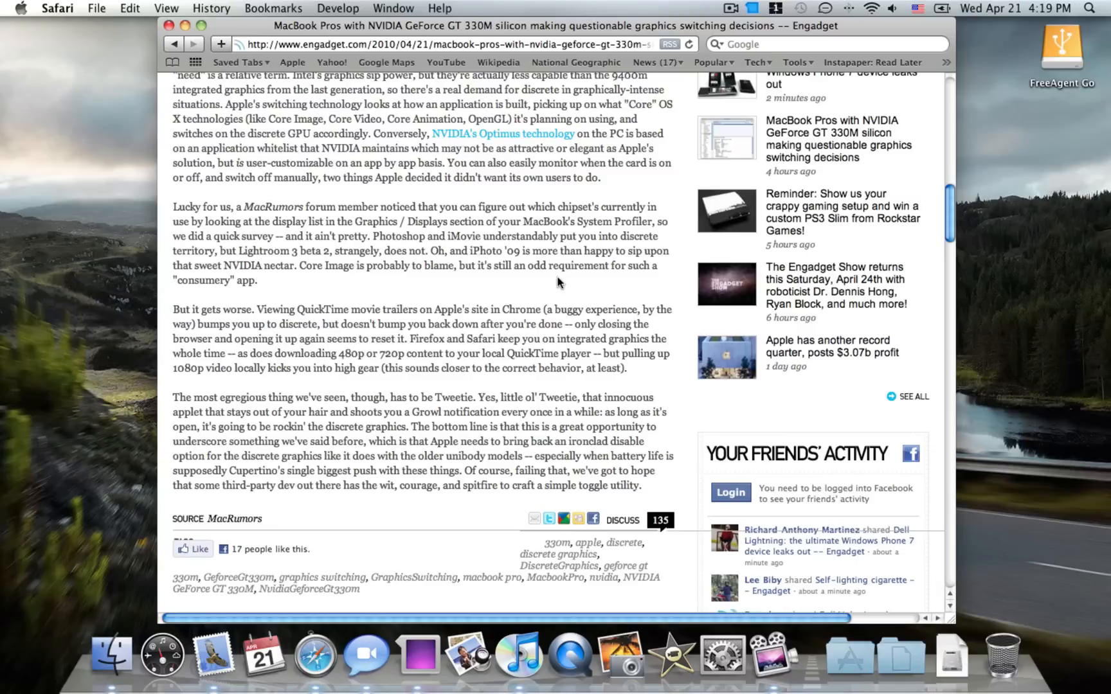
mouse_move(549, 284)
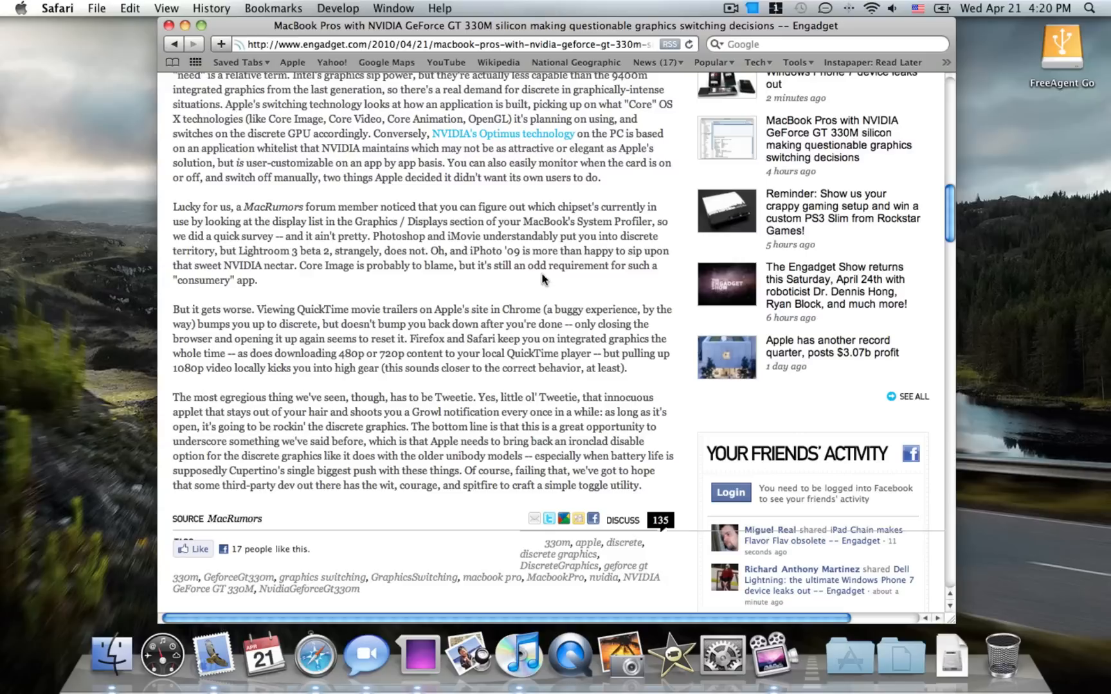
mouse_move(539, 291)
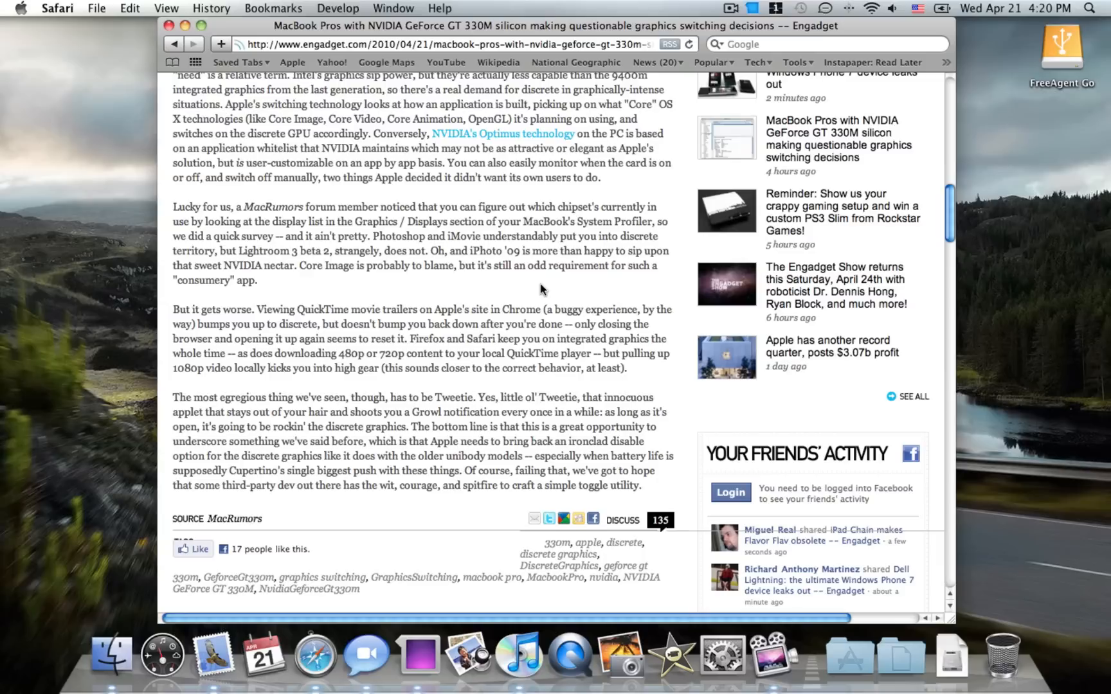
mouse_move(545, 287)
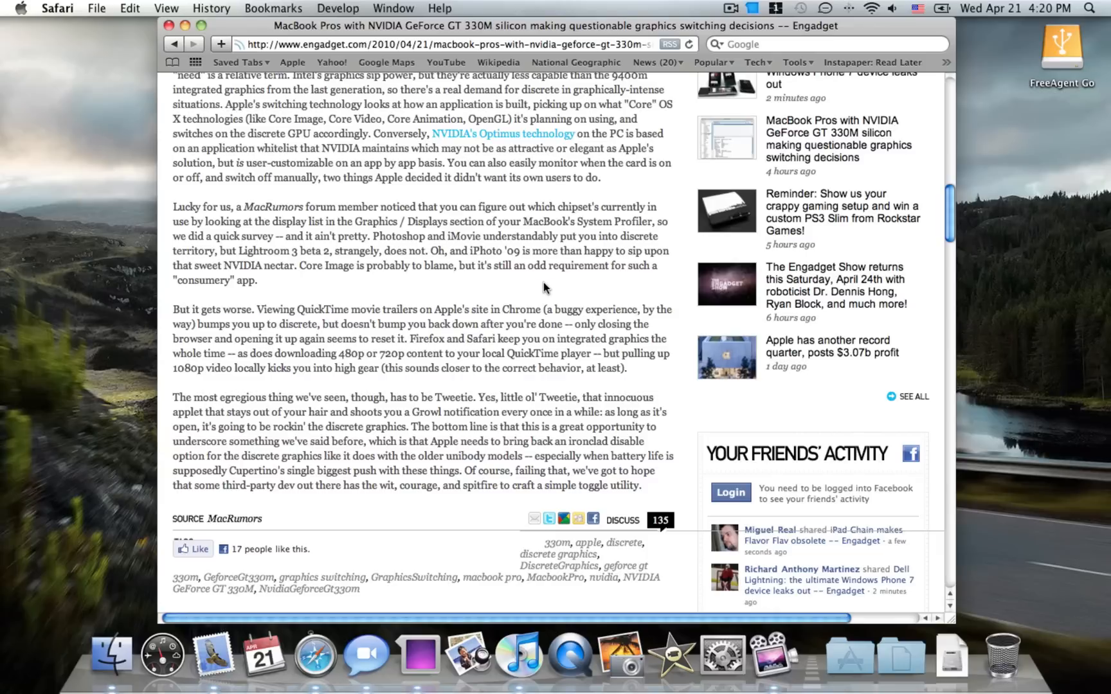
- Scroll back up to the headline, byline and graphics card screenshot
scroll(up, 3)
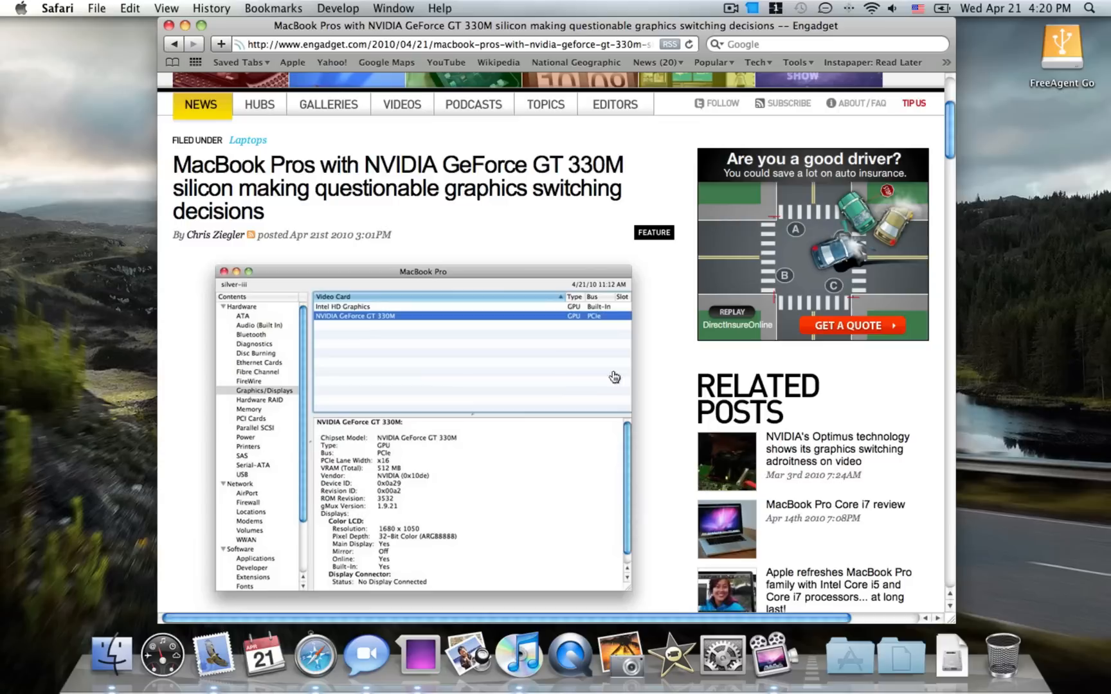
mouse_move(572, 245)
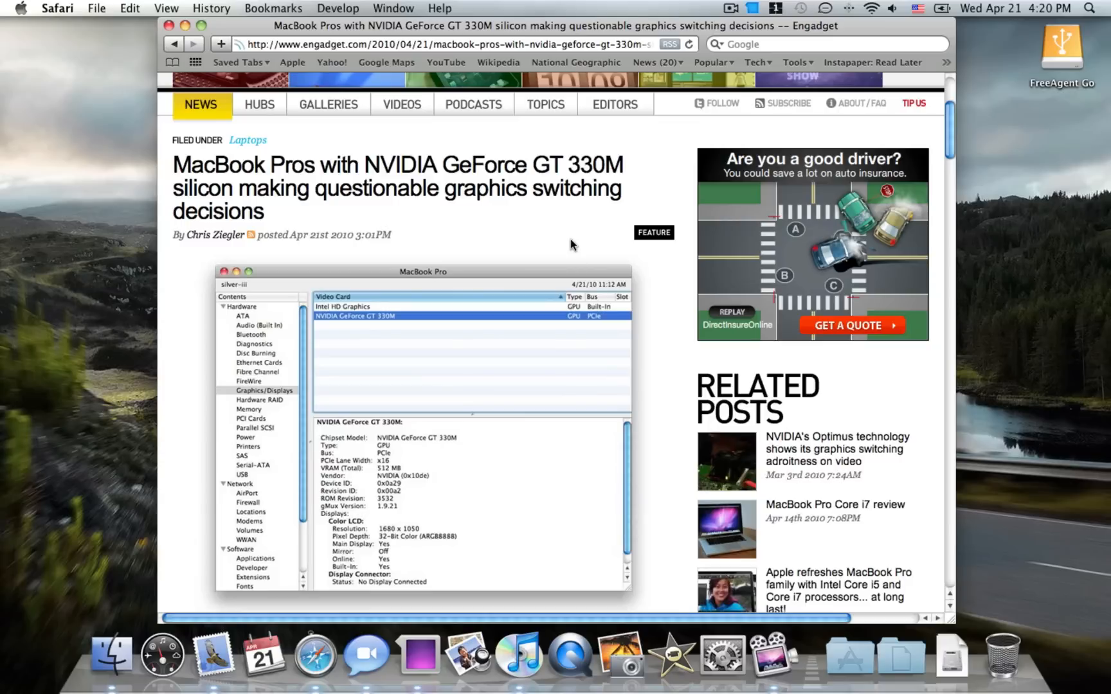